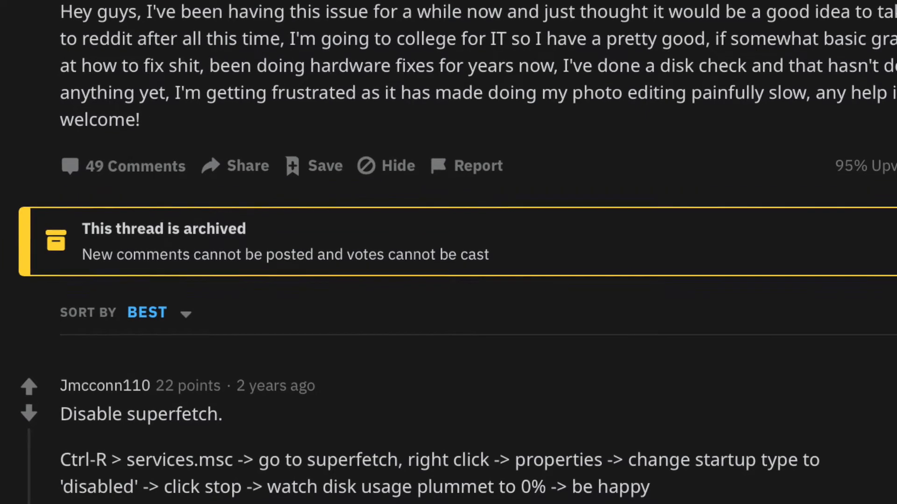
pyautogui.scroll(-3)
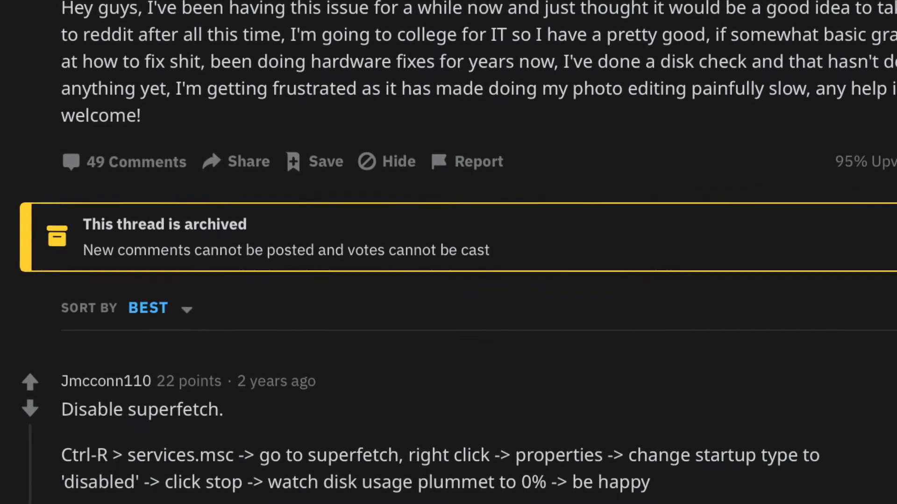
pyautogui.scroll(-3)
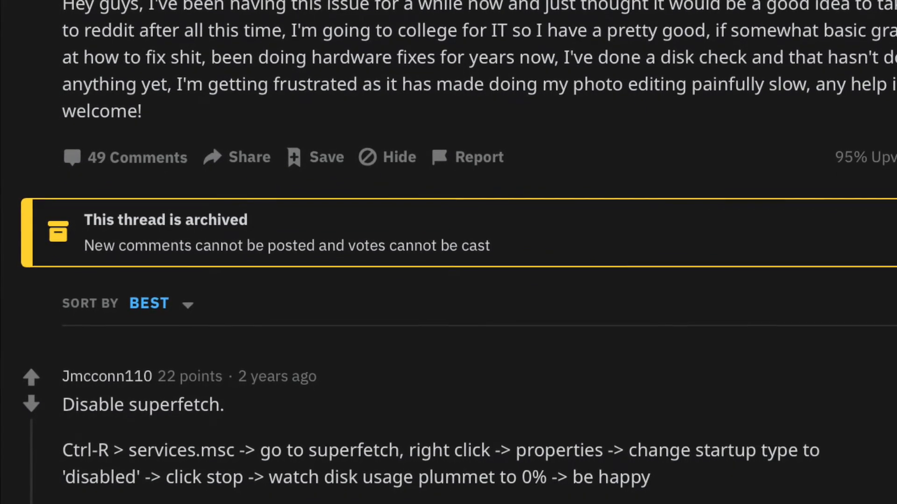
pyautogui.scroll(-3)
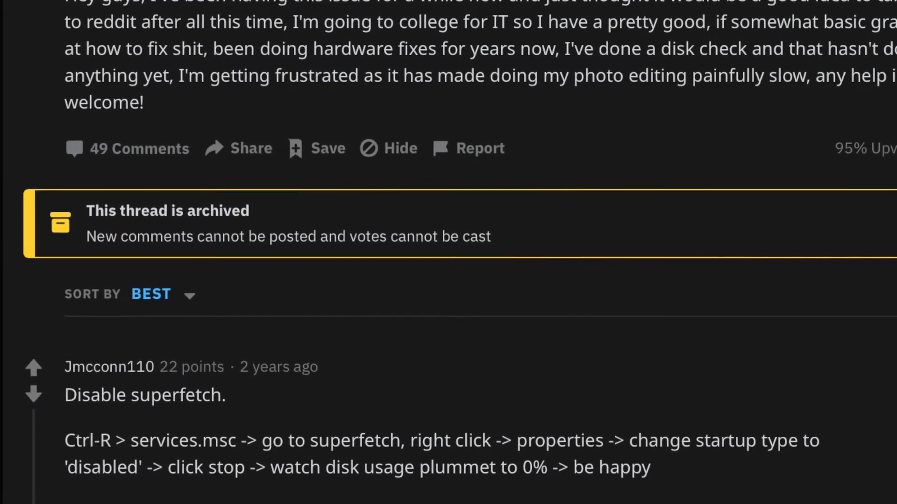
pyautogui.scroll(-3)
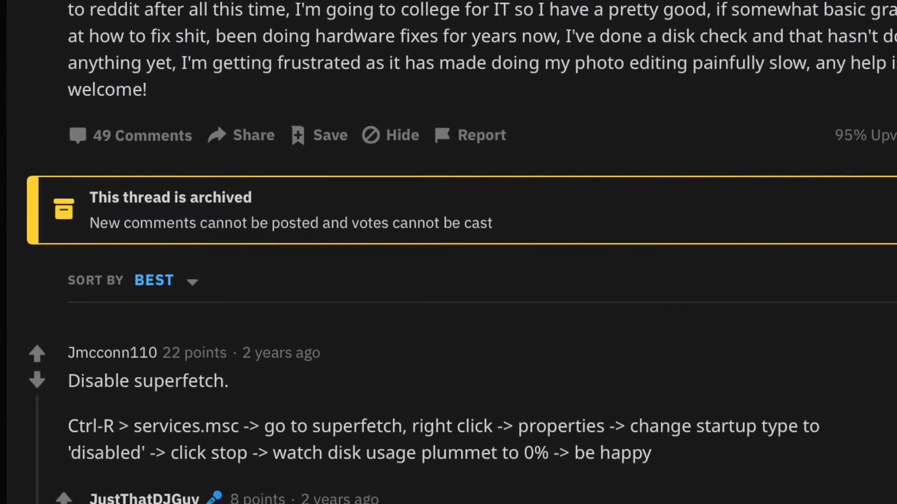
pyautogui.scroll(-3)
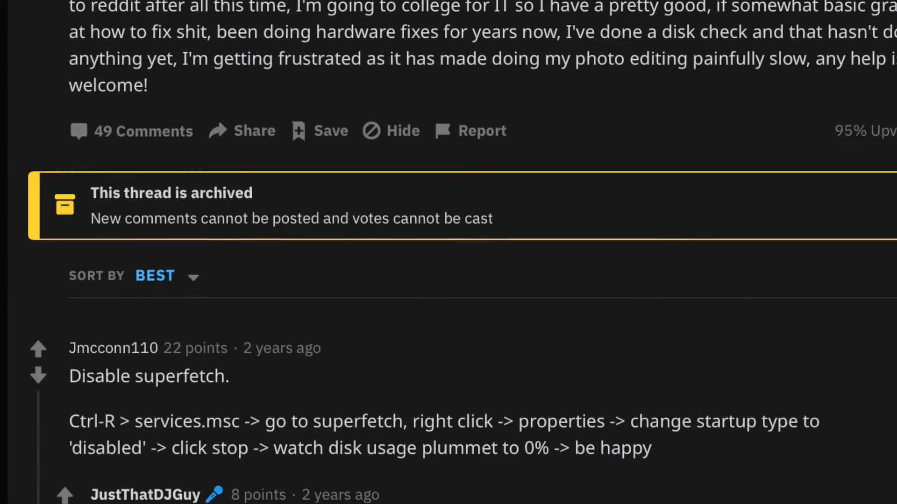
pyautogui.scroll(-3)
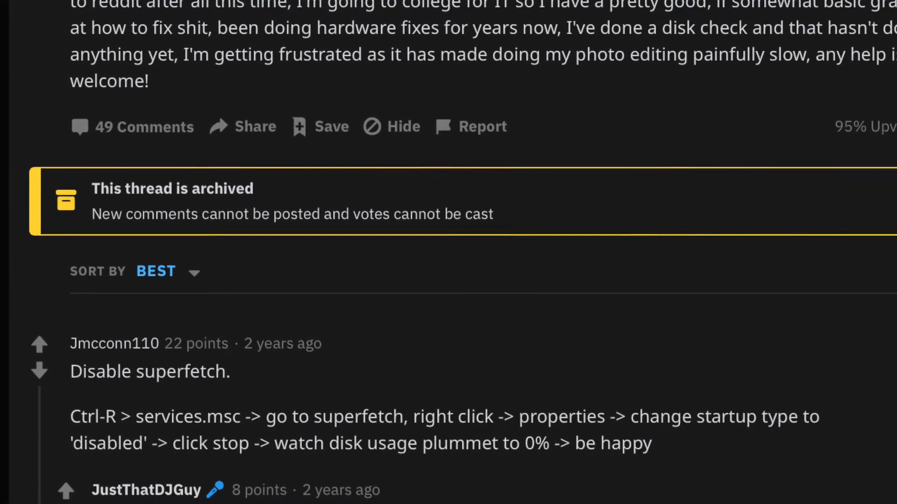
pyautogui.scroll(-3)
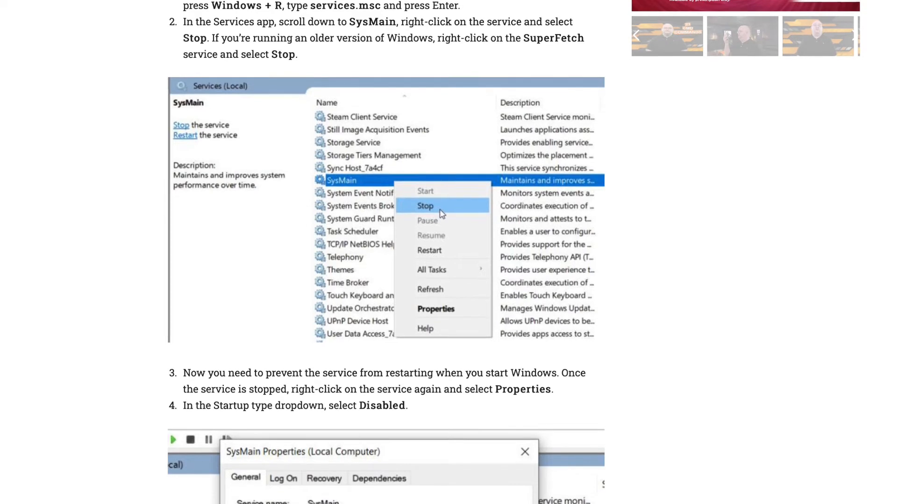
pyautogui.scroll(-3)
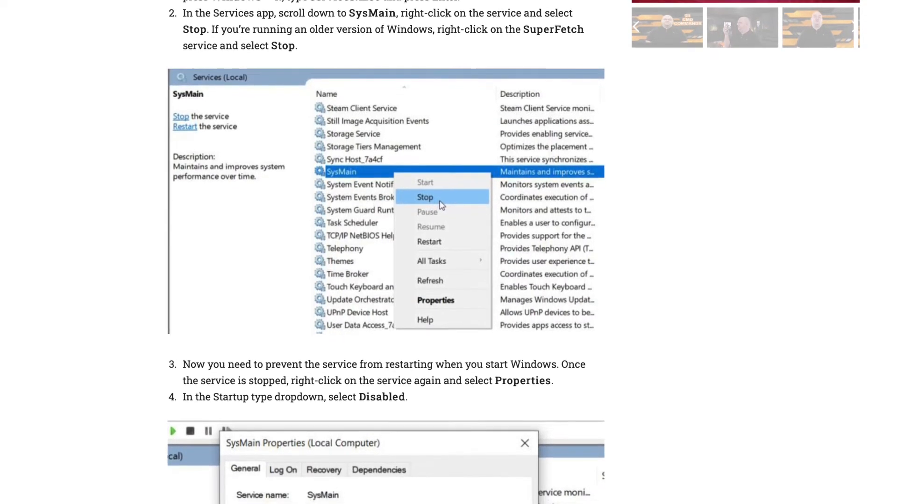
pyautogui.scroll(-3)
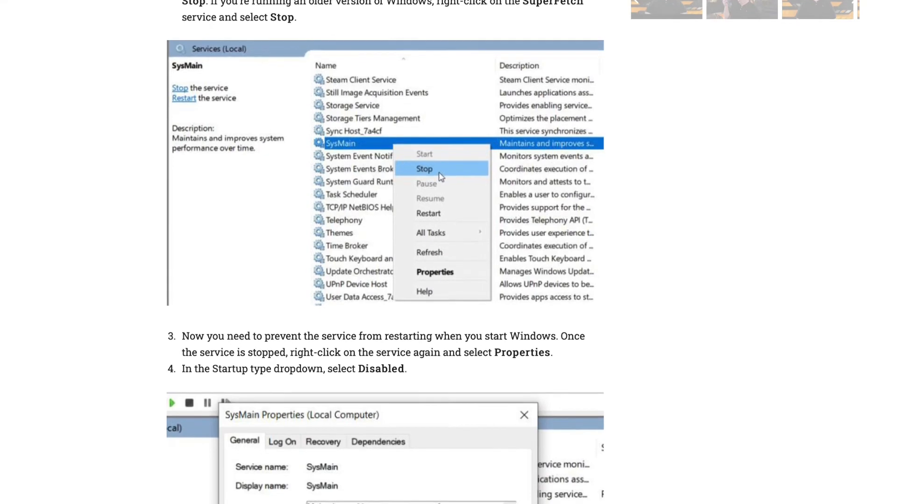
pyautogui.scroll(-3)
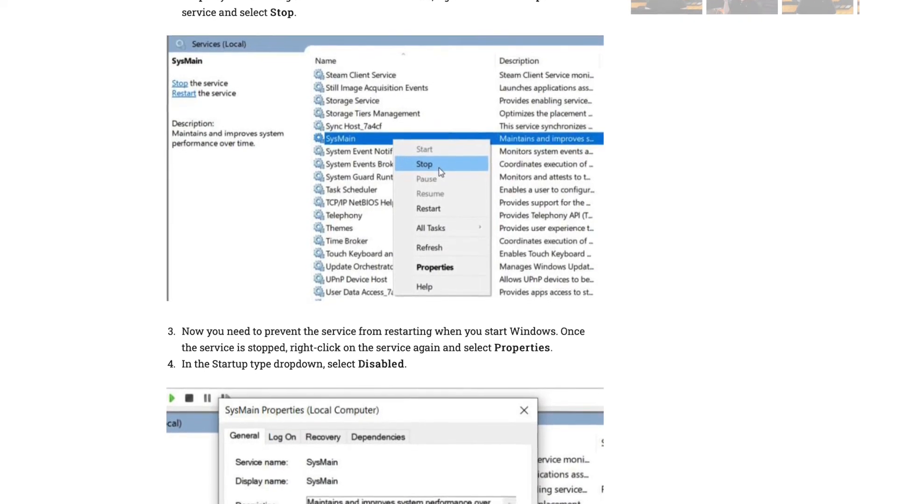